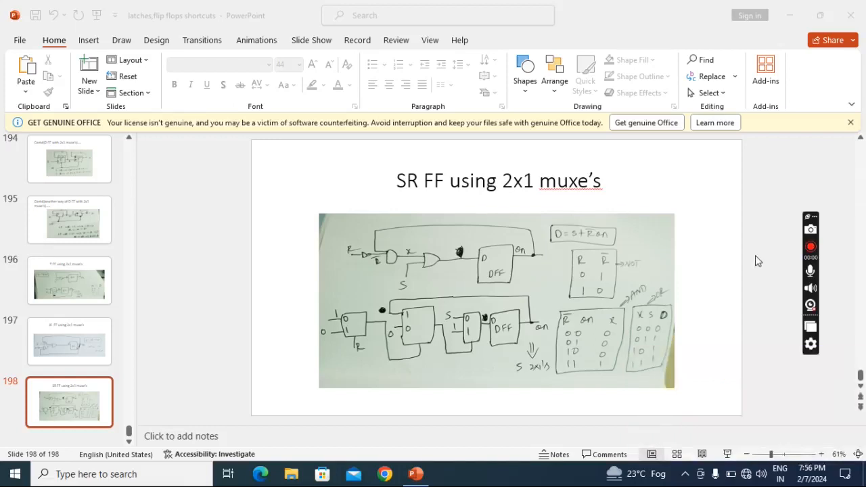
mouse_move(704, 206)
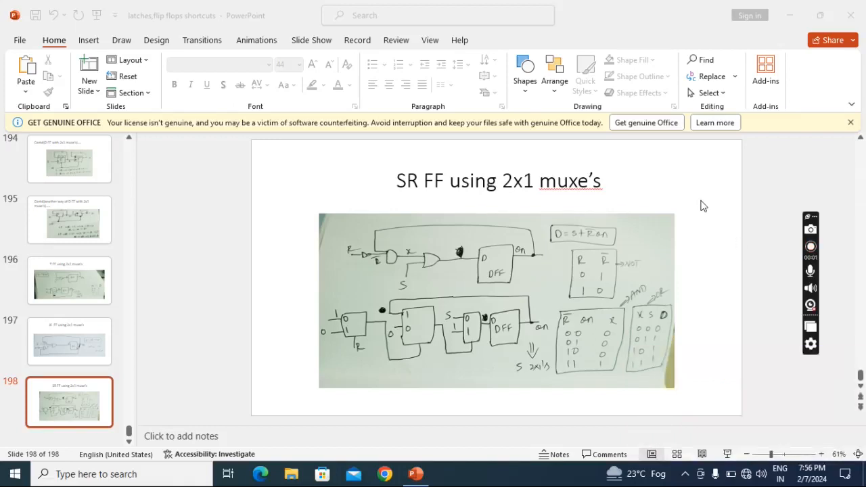
left_click(810, 246)
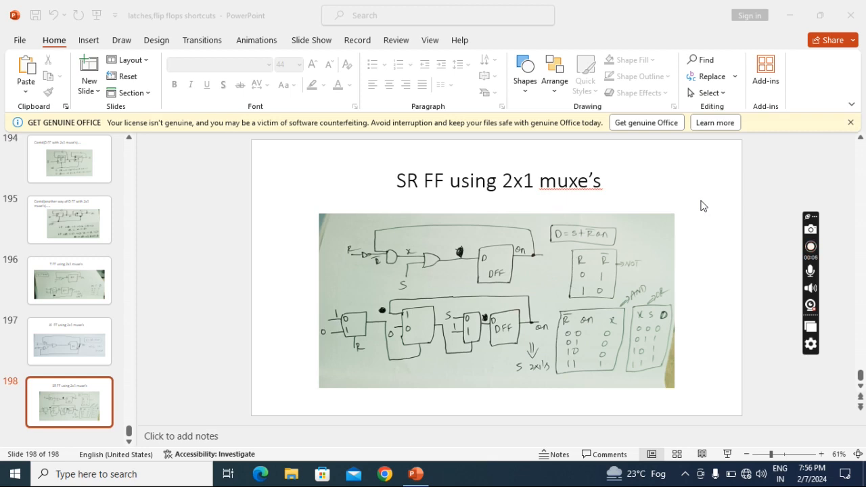
mouse_move(674, 169)
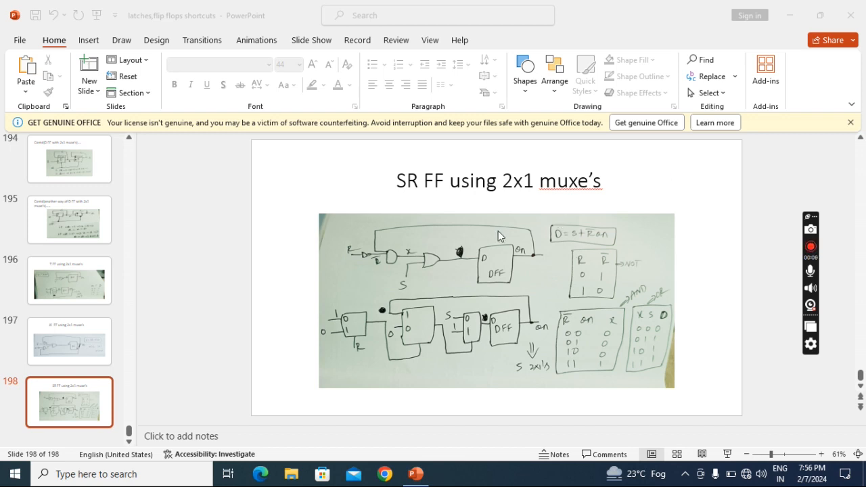
mouse_move(474, 271)
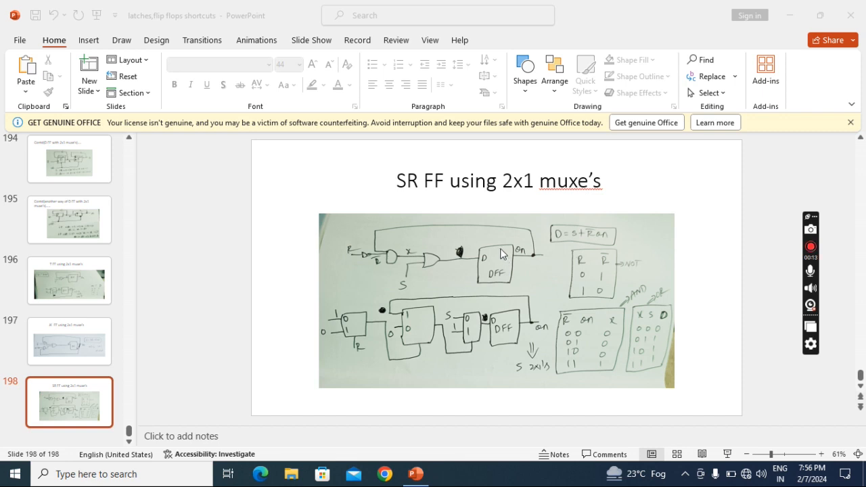
mouse_move(490, 256)
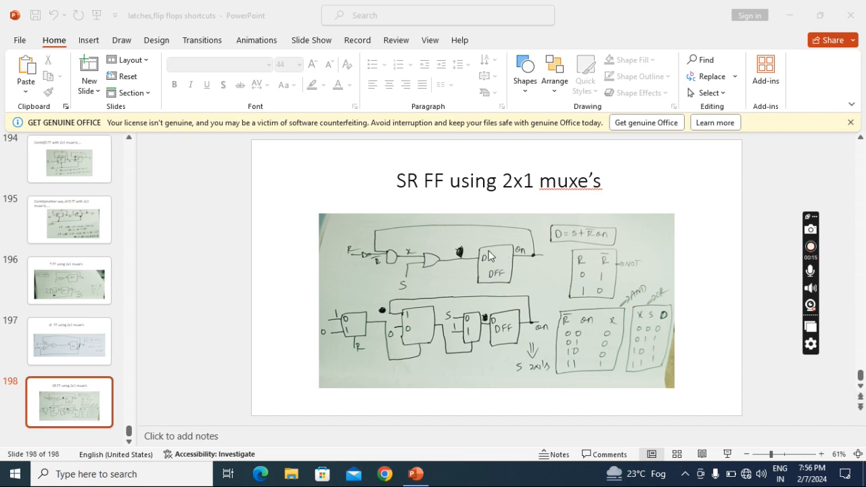
mouse_move(495, 271)
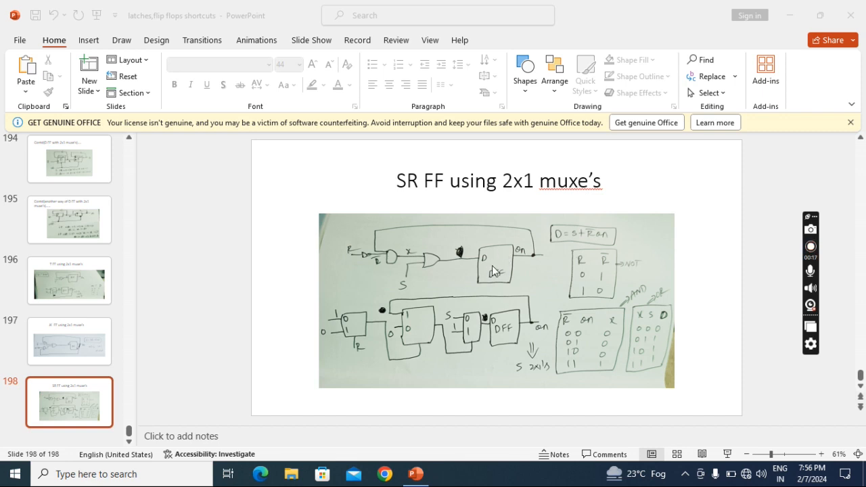
mouse_move(565, 274)
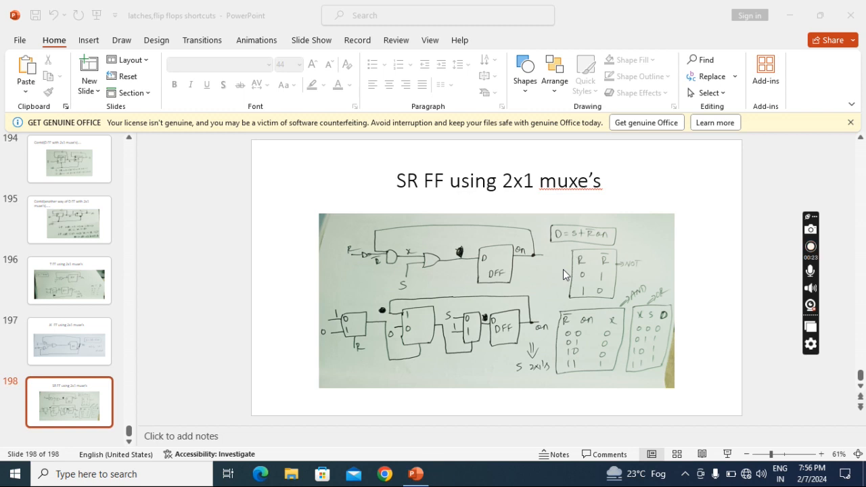
mouse_move(475, 269)
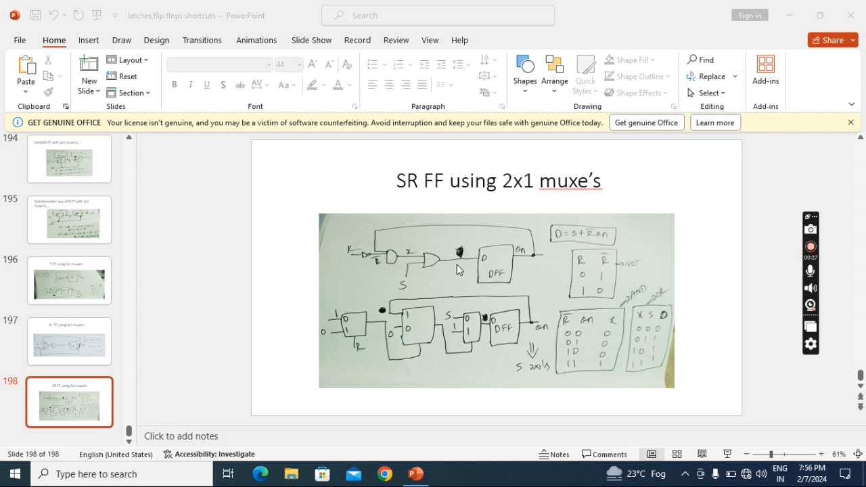
mouse_move(375, 261)
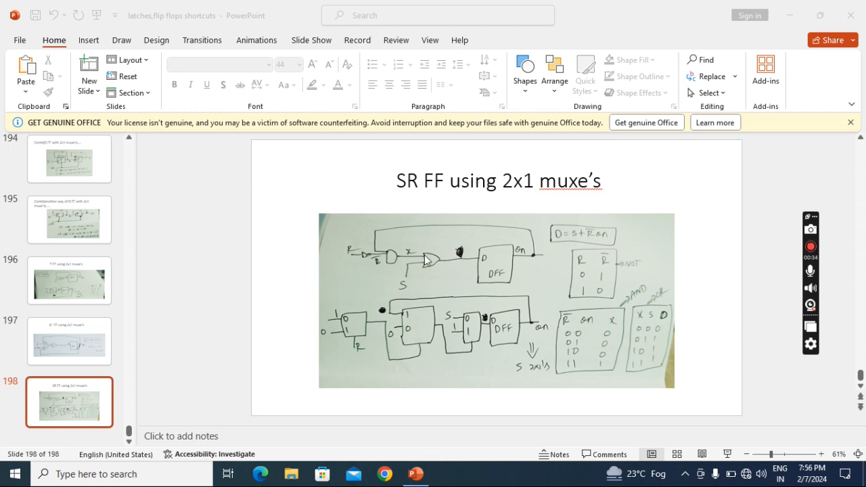
mouse_move(463, 325)
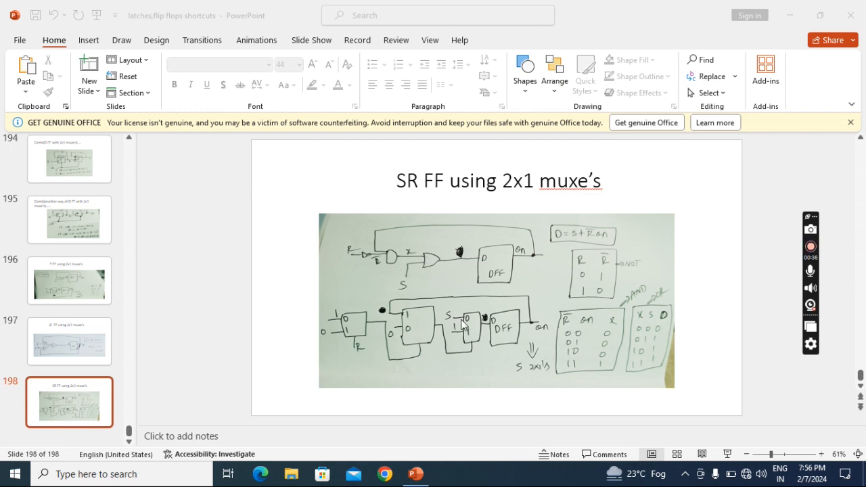
mouse_move(492, 276)
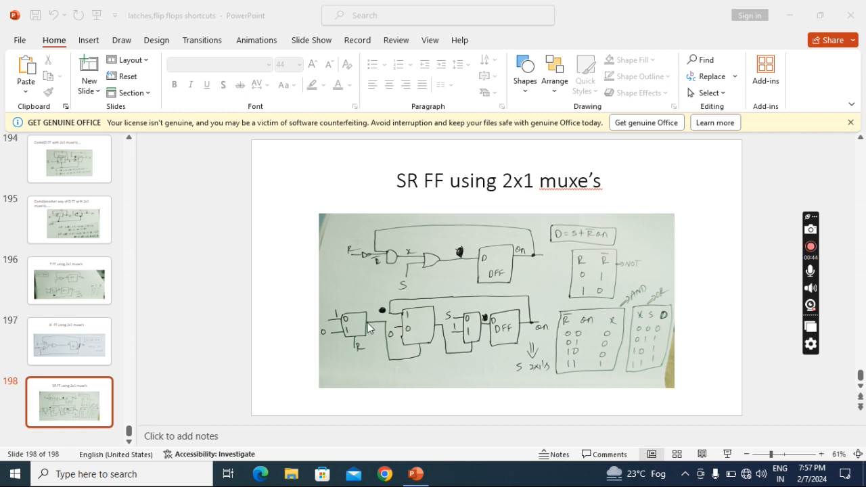
mouse_move(641, 337)
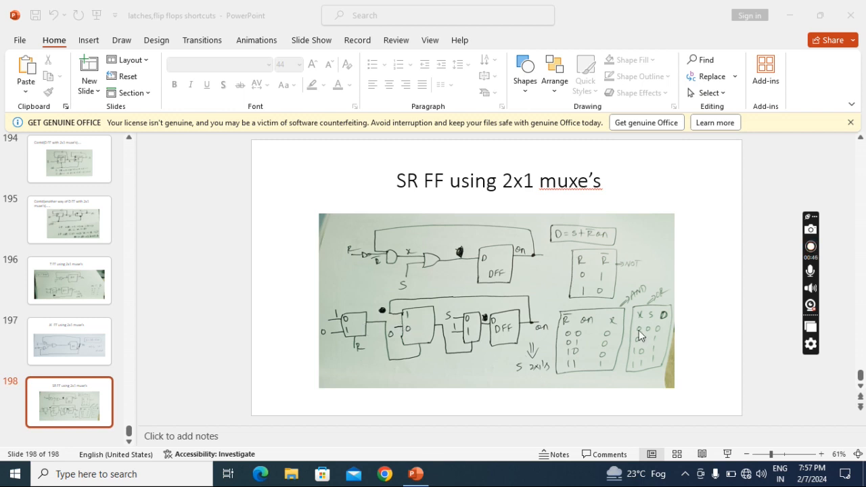
mouse_move(631, 314)
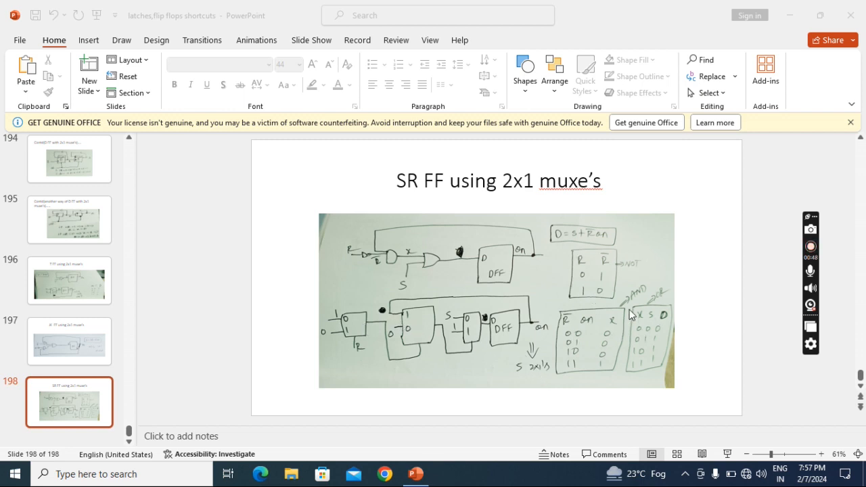
mouse_move(369, 256)
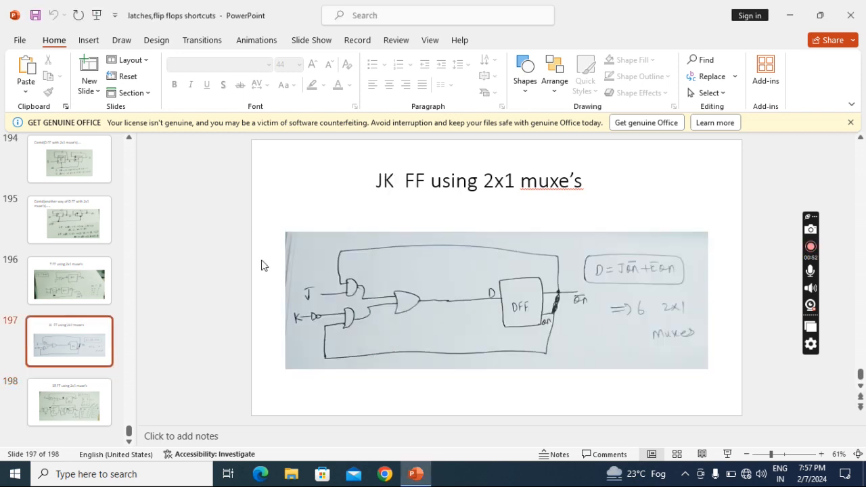
left_click(69, 218)
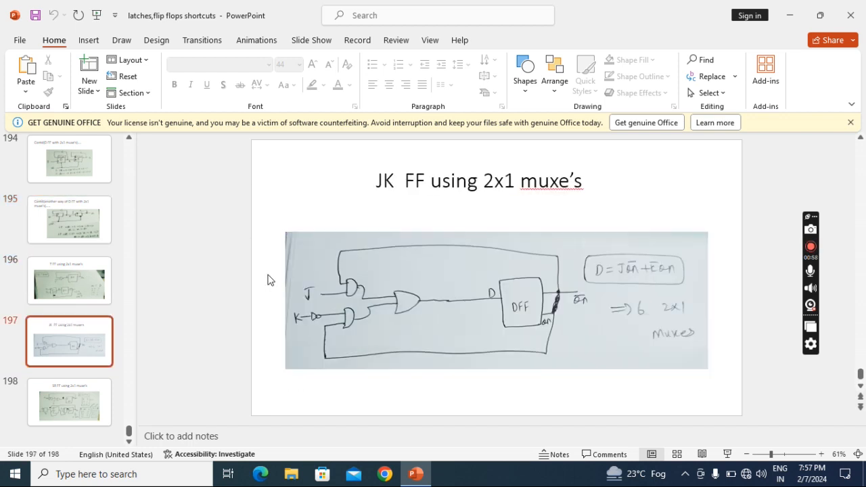
left_click(68, 401)
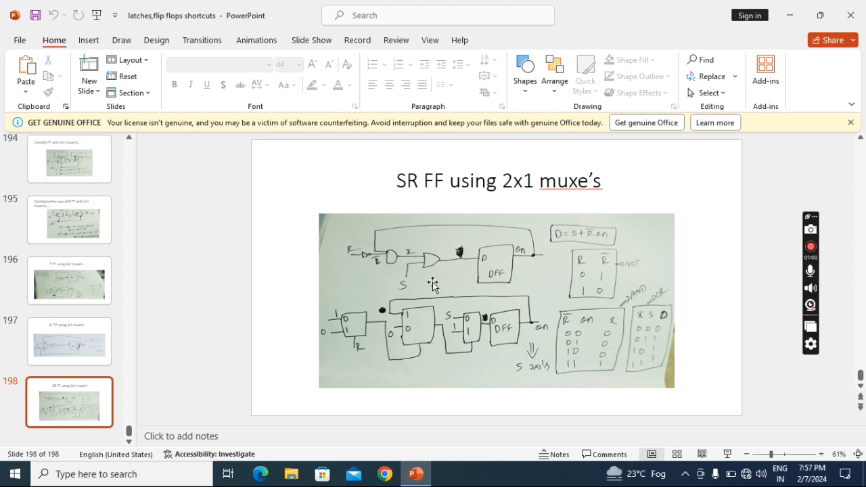
mouse_move(679, 241)
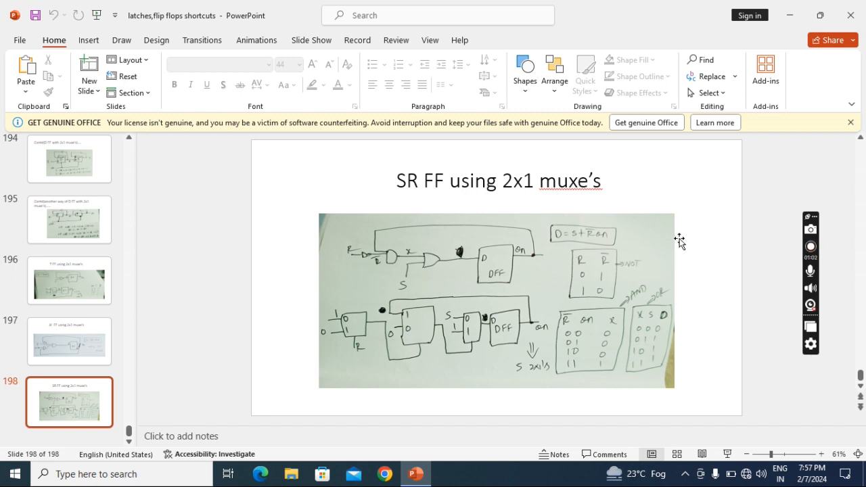